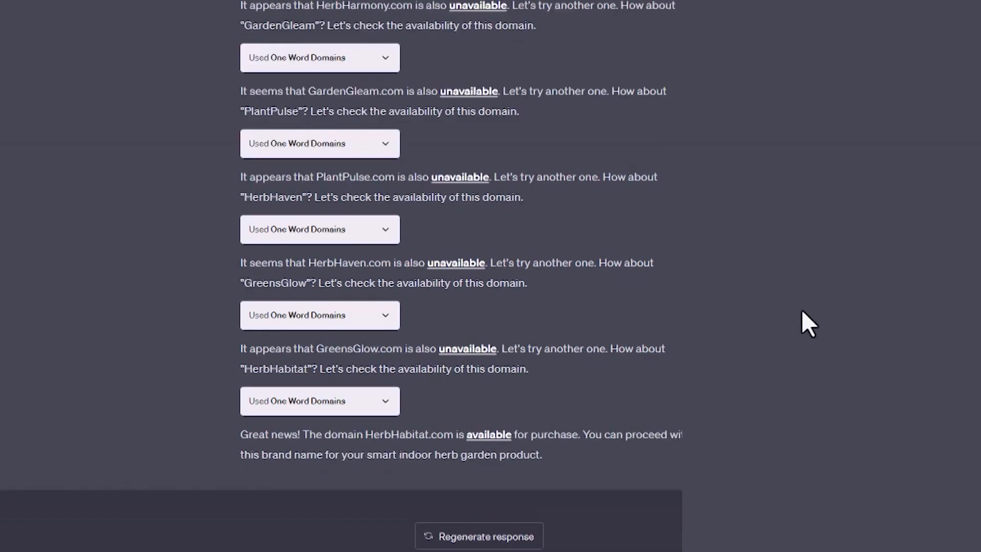
mouse_move(355, 229)
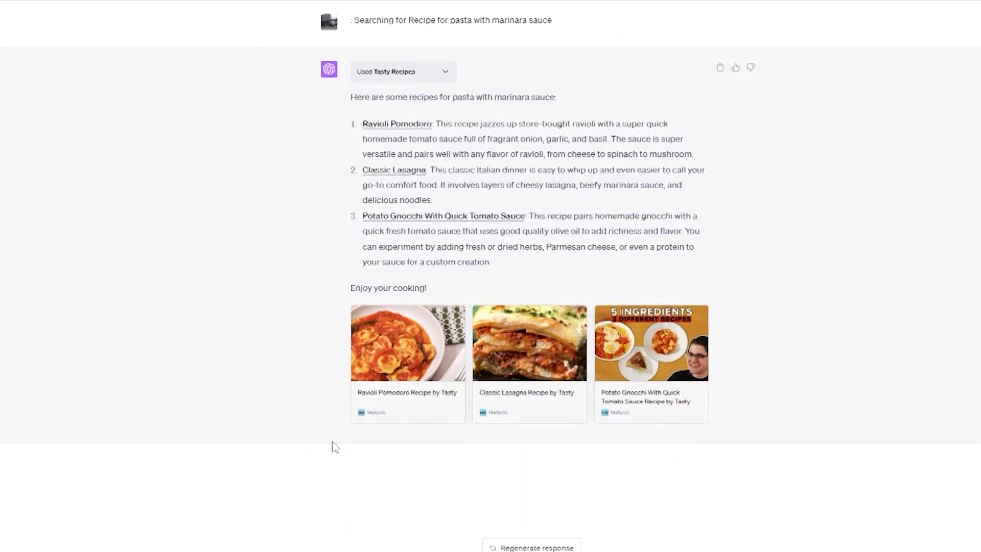
scroll(down, 3)
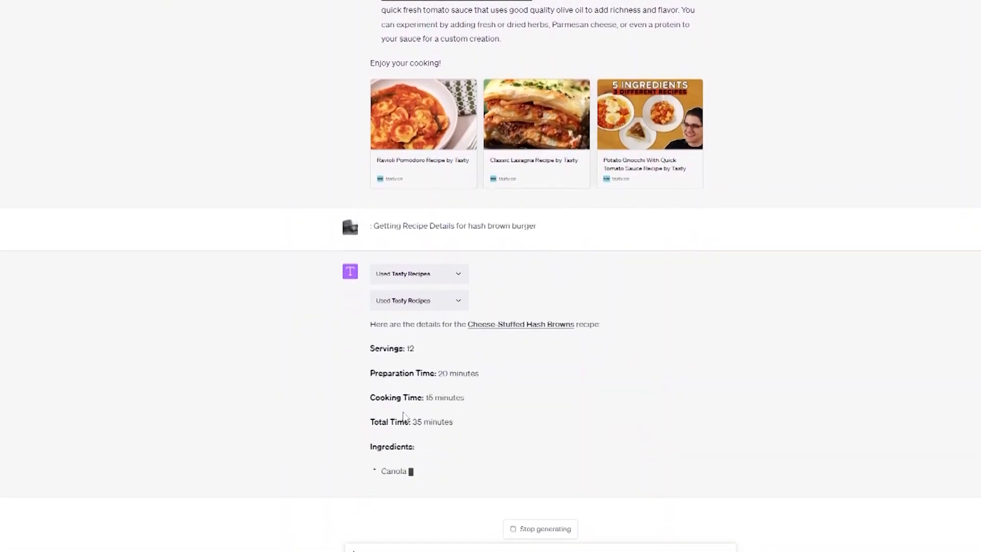